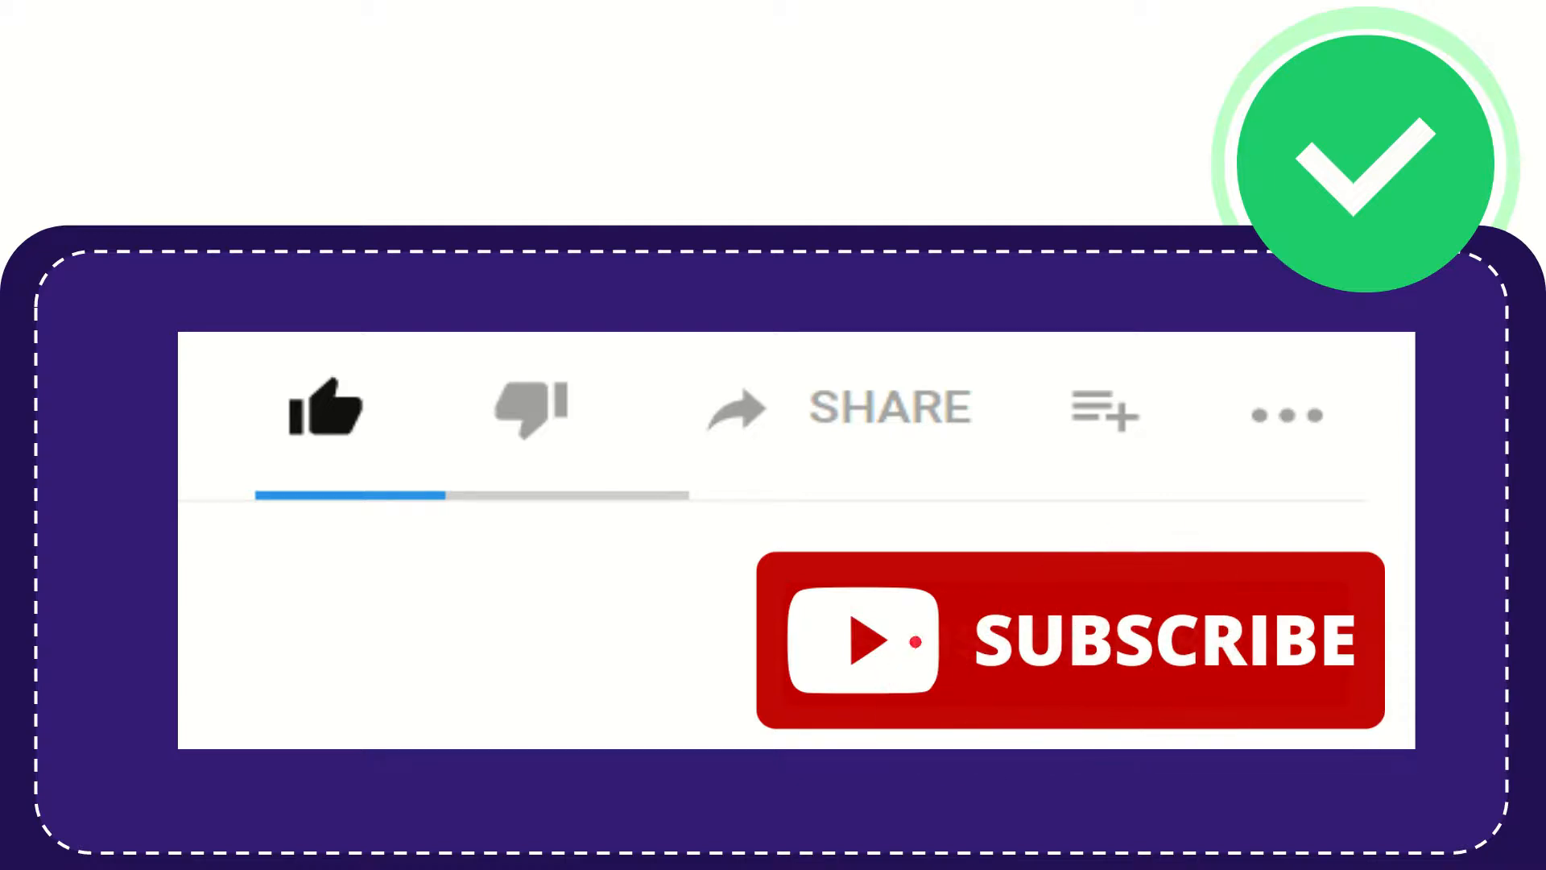
click(326, 409)
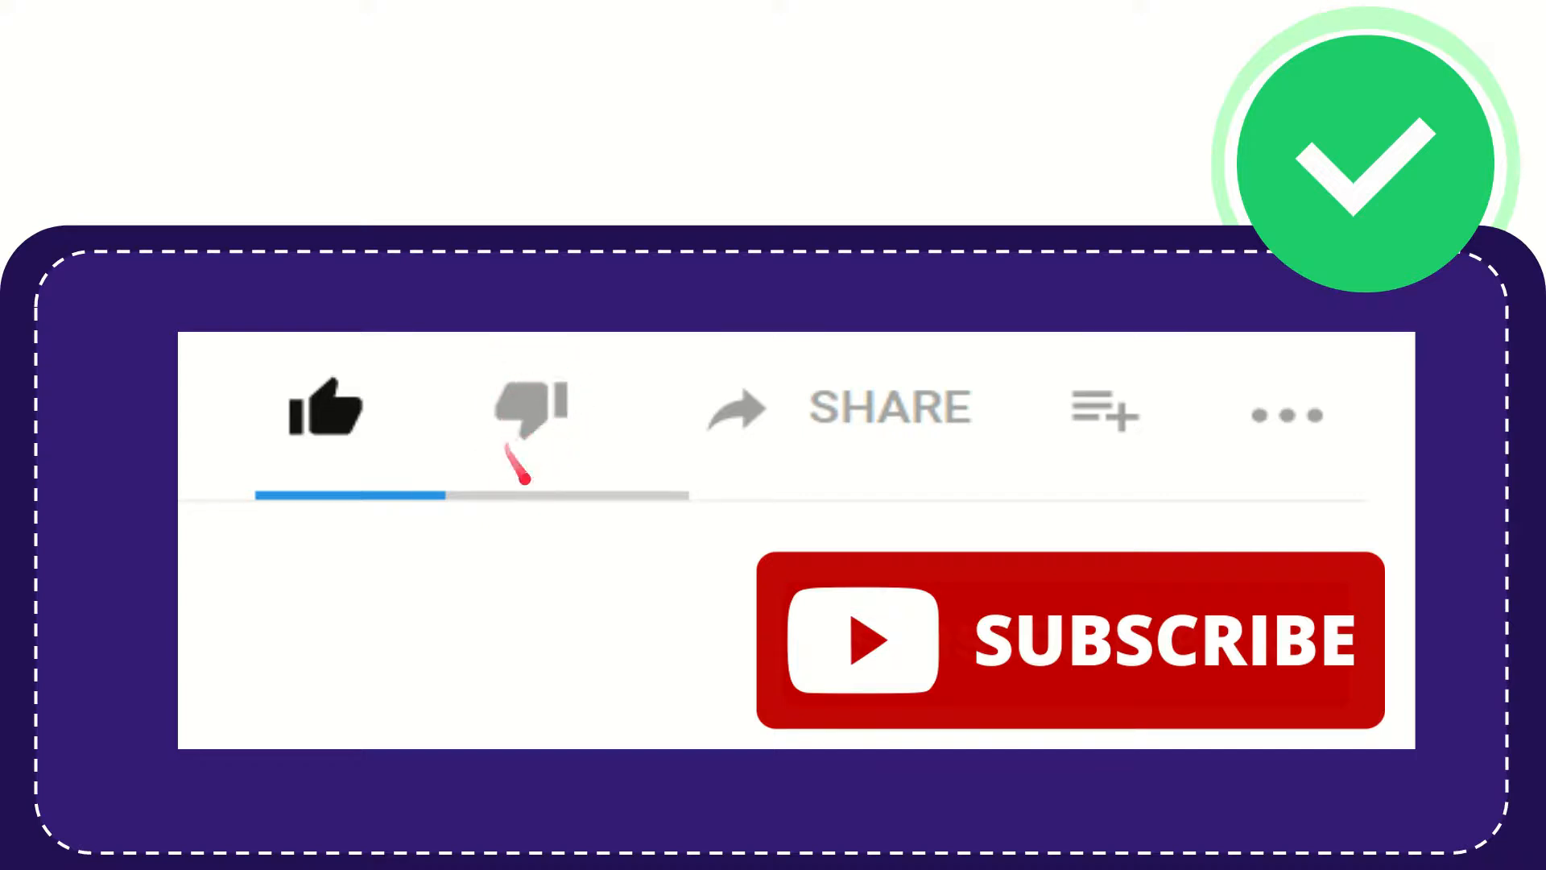
mouse_move(887, 435)
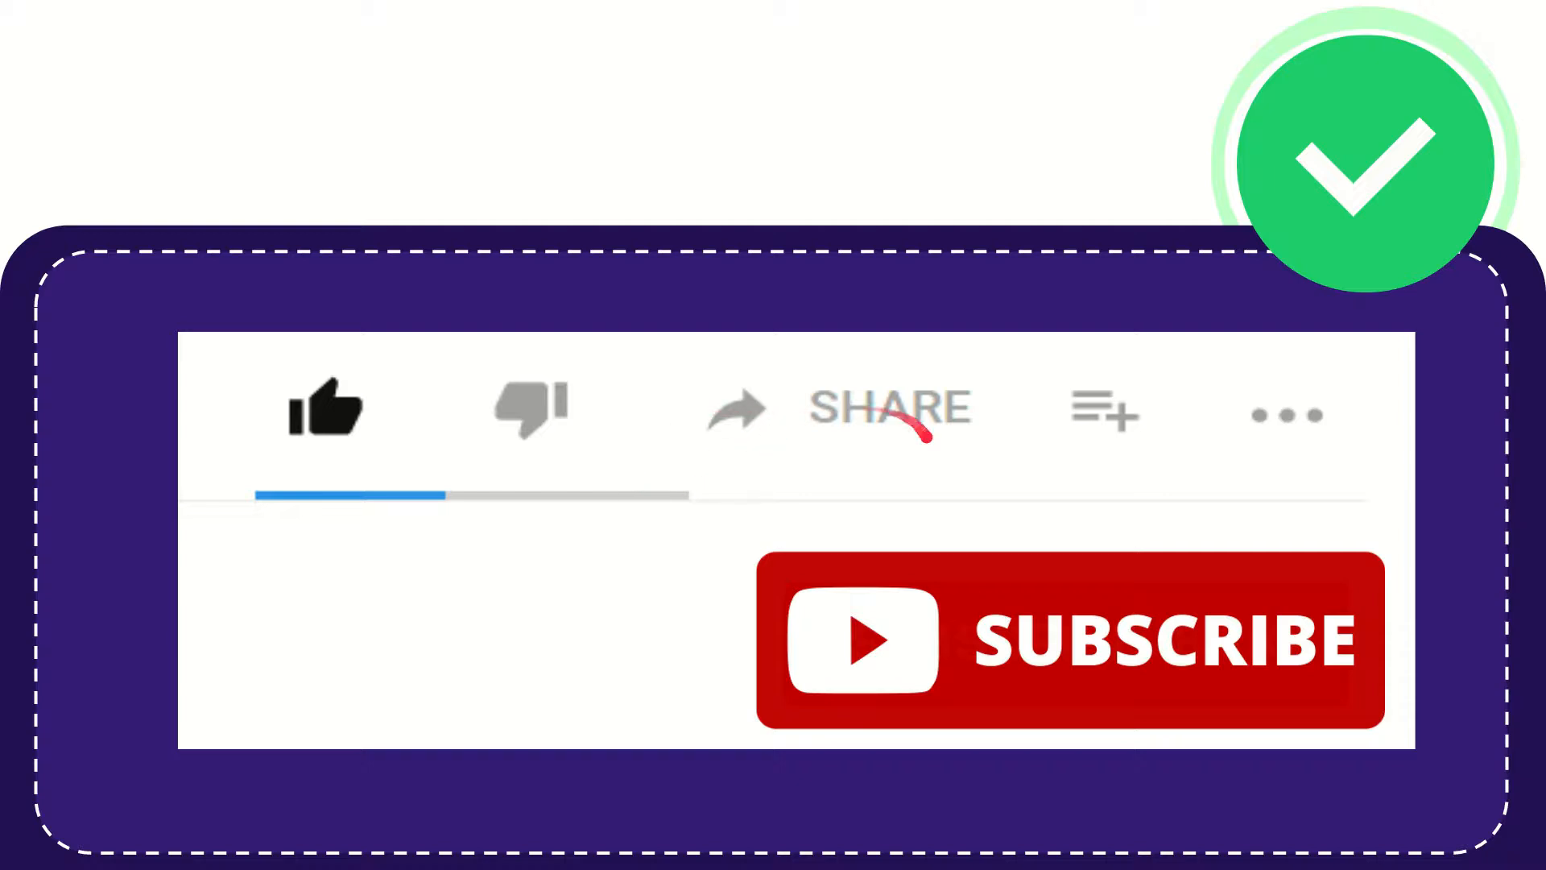